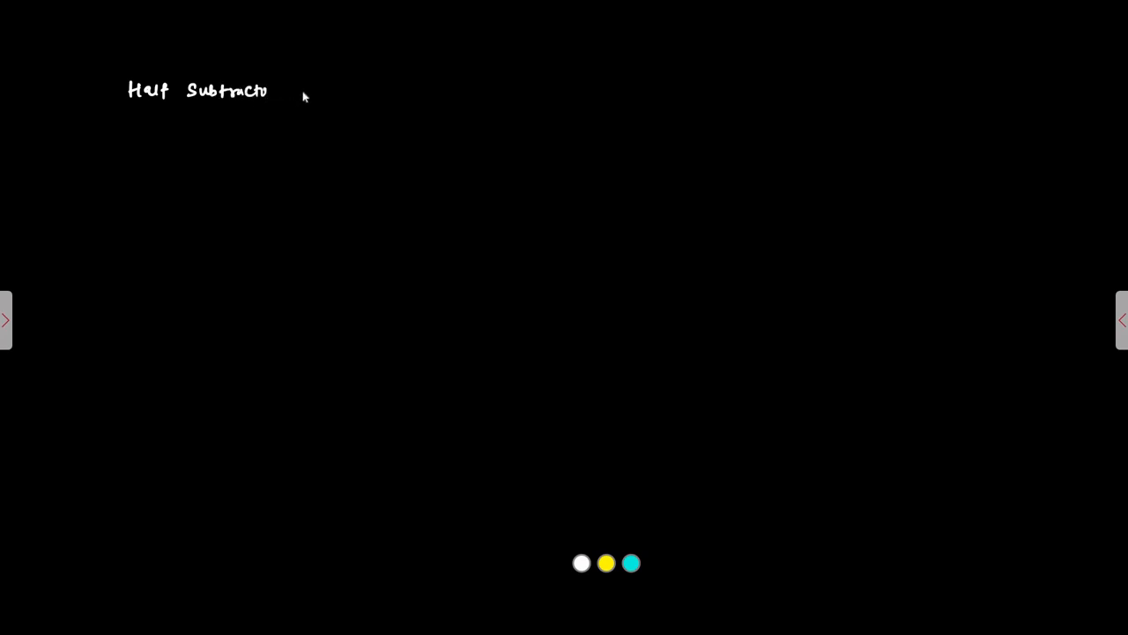
Step: Write '(K-Map):' to complete the heading 'Half Subtractor (K-Map):'
{"action": "type", "text": "CK"}
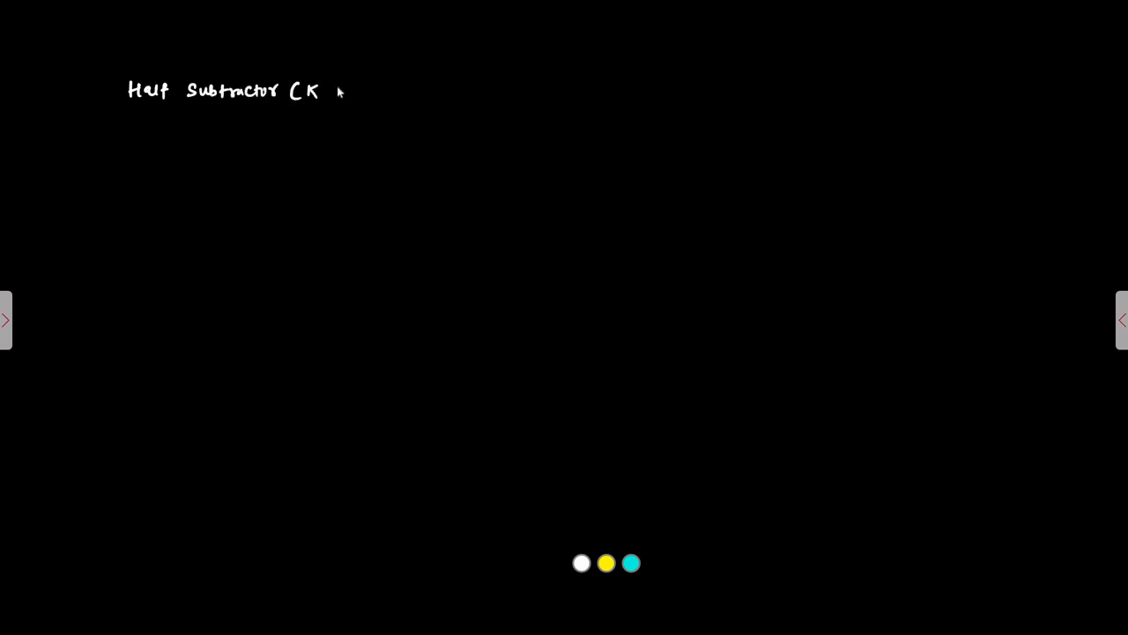
{"action": "type", "text": "-Map) :"}
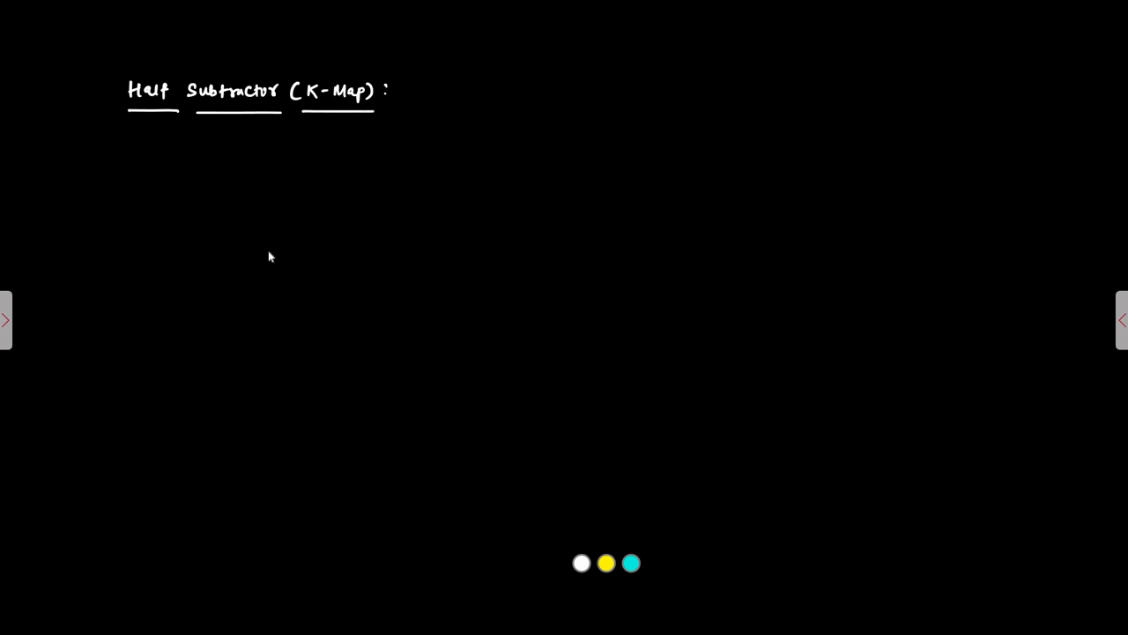
{"action": "mouse_move", "coordinate": [621, 562]}
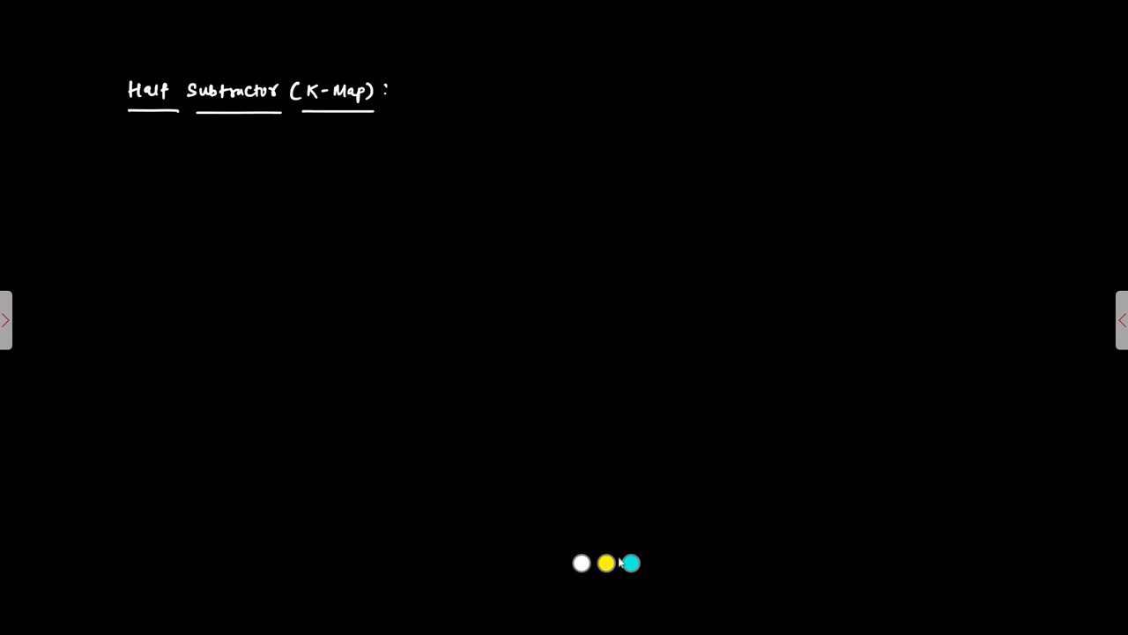
{"action": "mouse_move", "coordinate": [208, 198]}
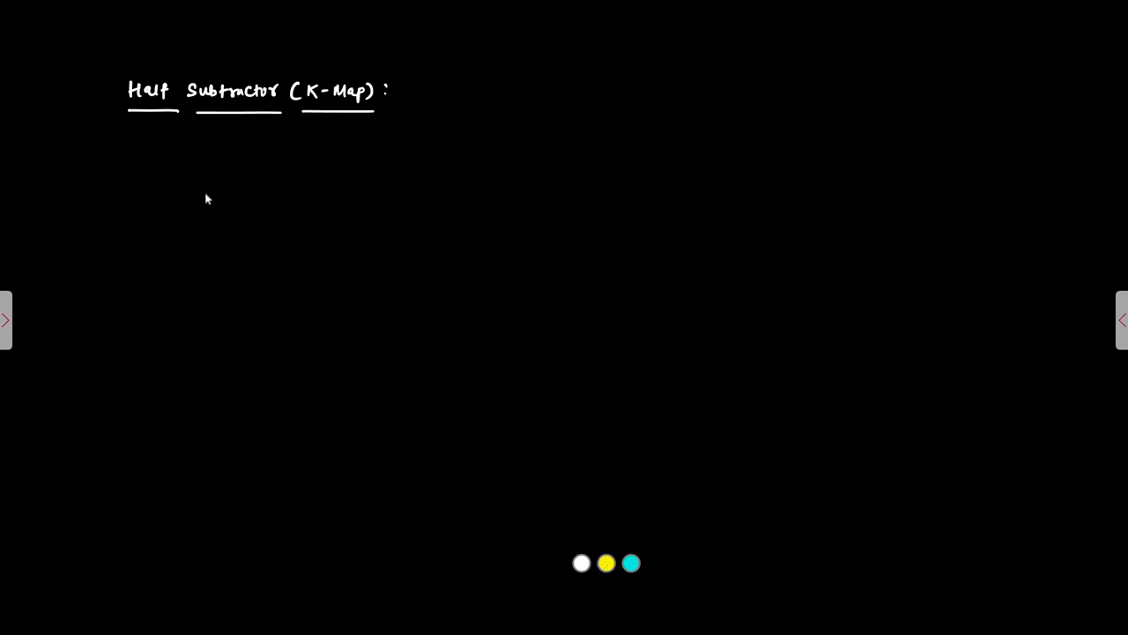
{"action": "mouse_move", "coordinate": [198, 208]}
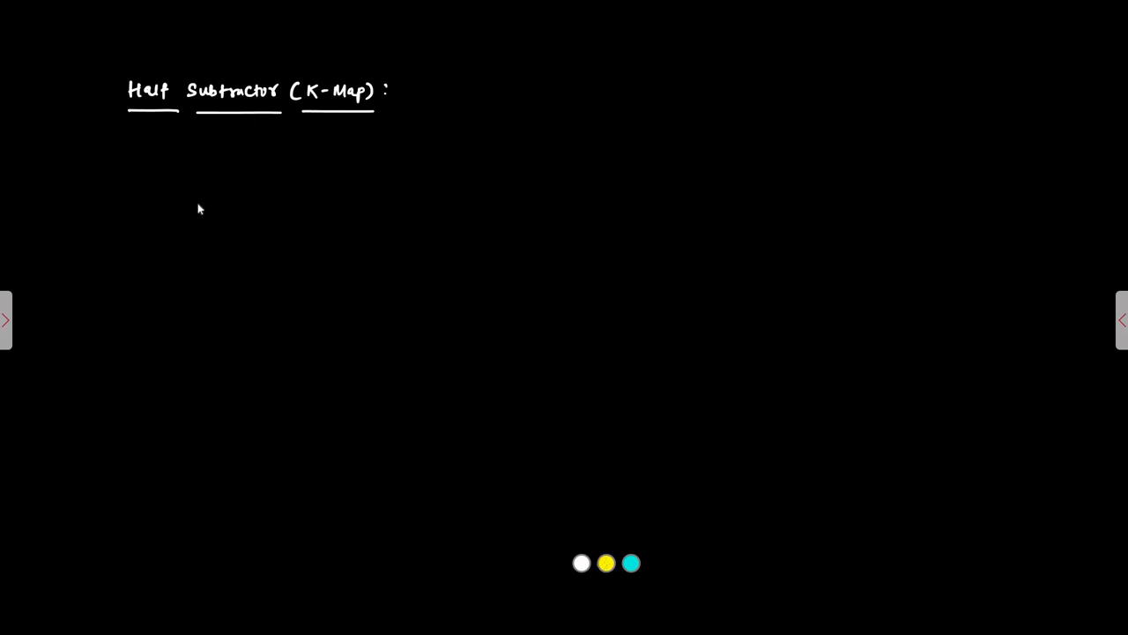
Step: Draw the top, left and right edges of the yellow 2x2 K-map grid
{"action": "left_click_drag", "start_coordinate": [197, 205], "coordinate": [359, 205]}
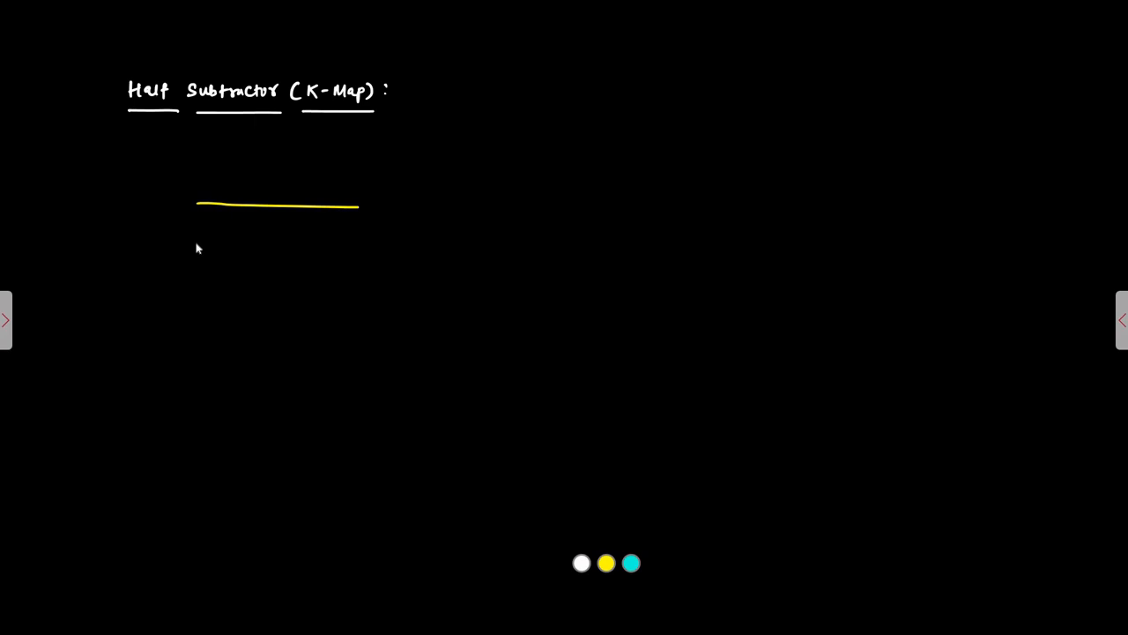
{"action": "left_click_drag", "start_coordinate": [194, 204], "coordinate": [194, 289]}
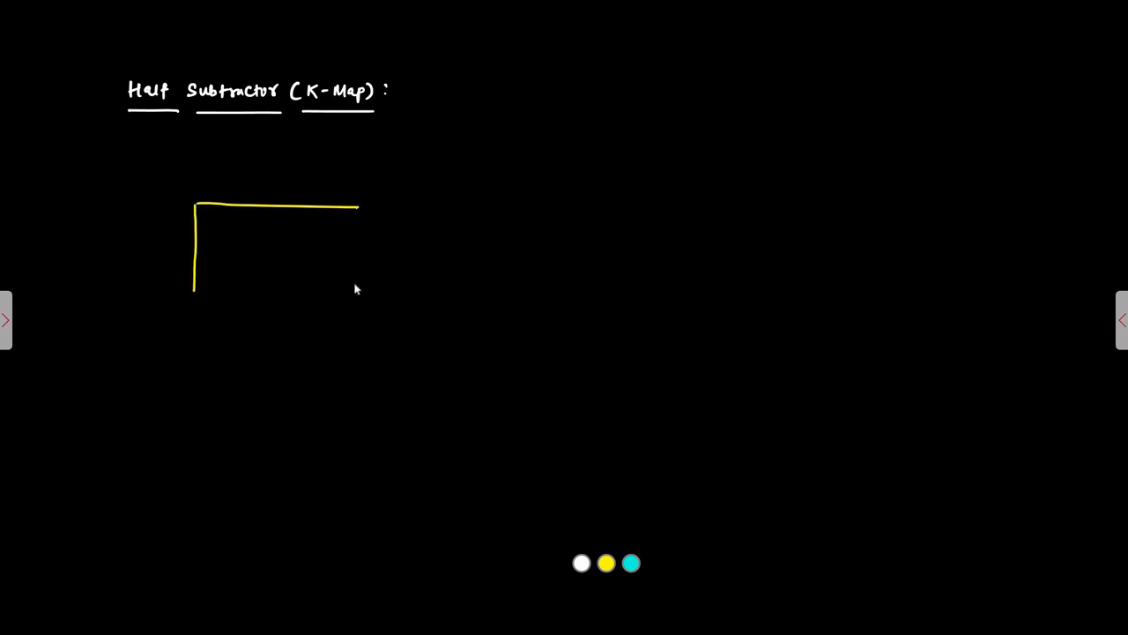
{"action": "left_click_drag", "start_coordinate": [356, 204], "coordinate": [356, 298]}
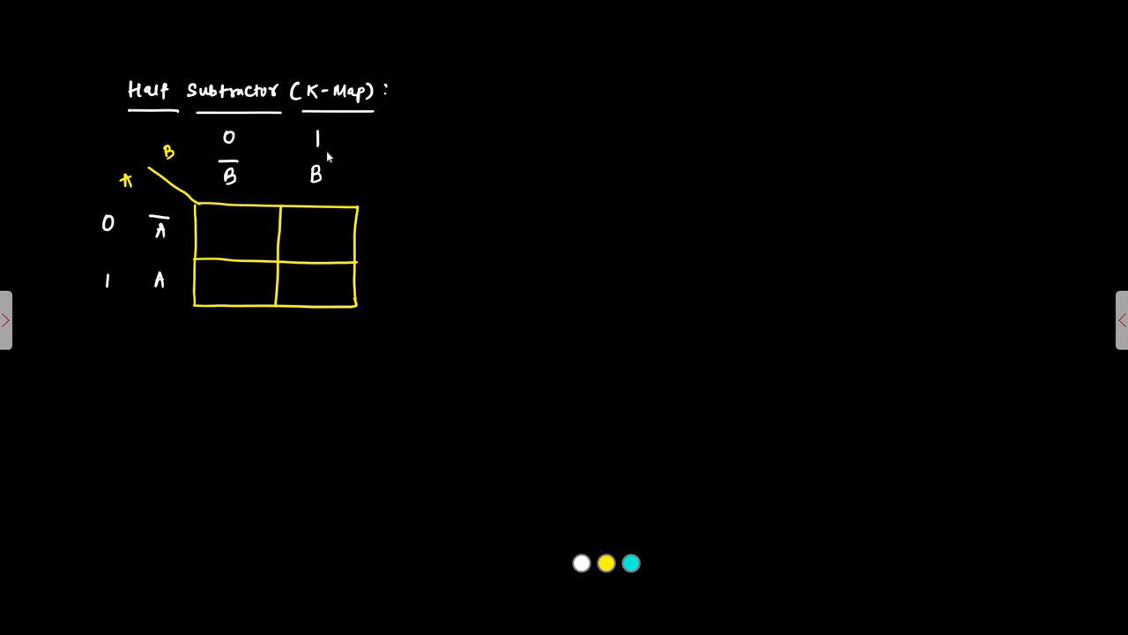
{"action": "mouse_move", "coordinate": [152, 379]}
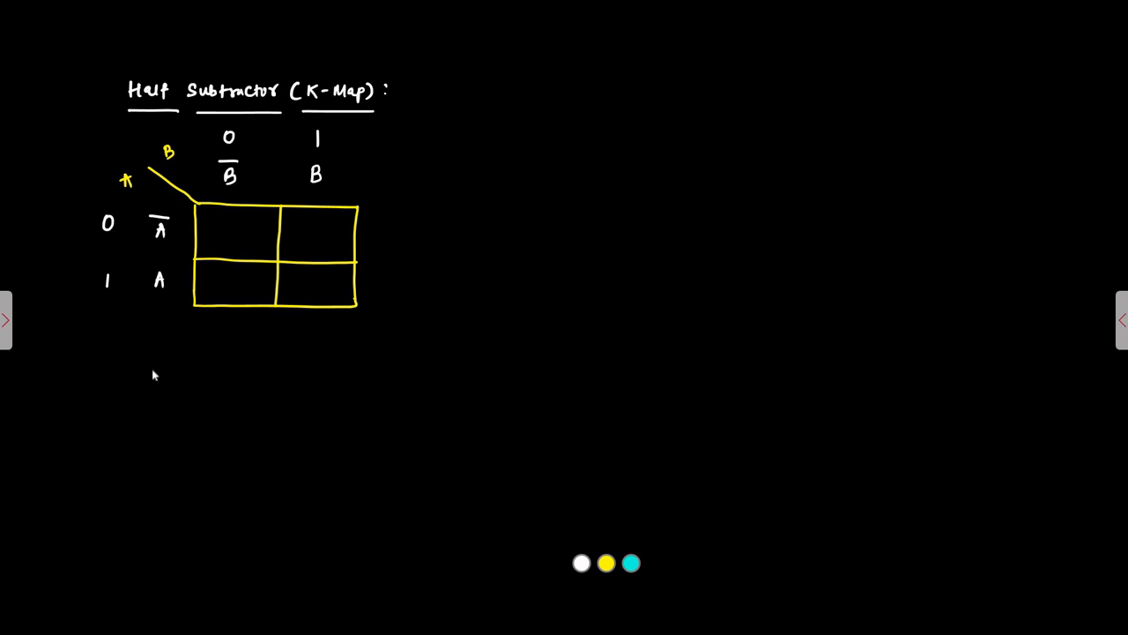
{"action": "mouse_move", "coordinate": [370, 232]}
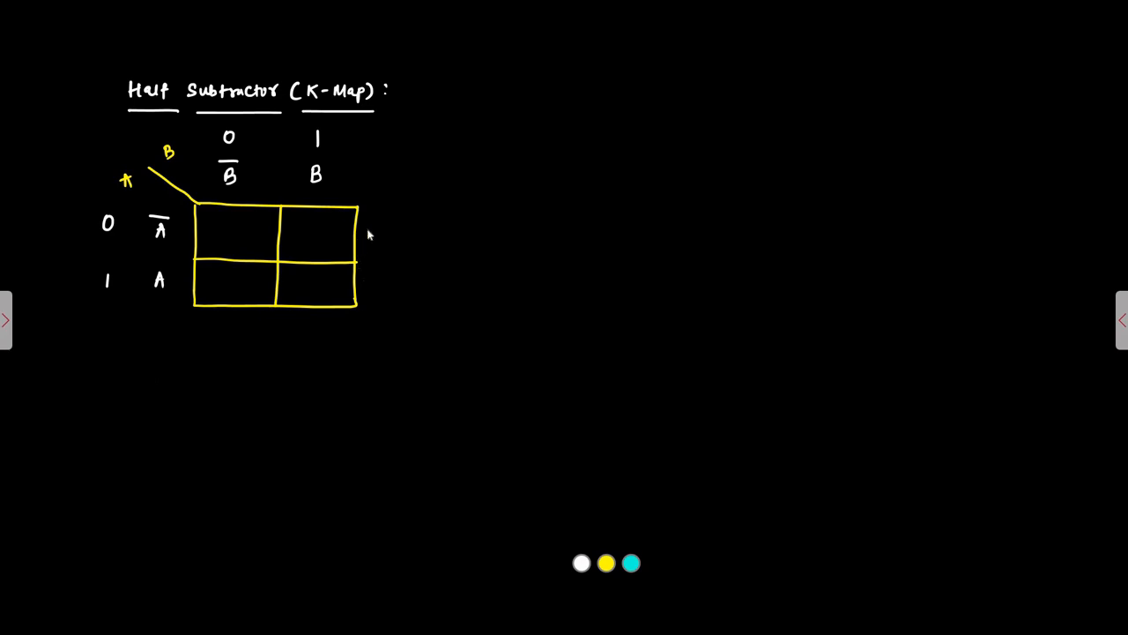
{"action": "mouse_move", "coordinate": [483, 127]}
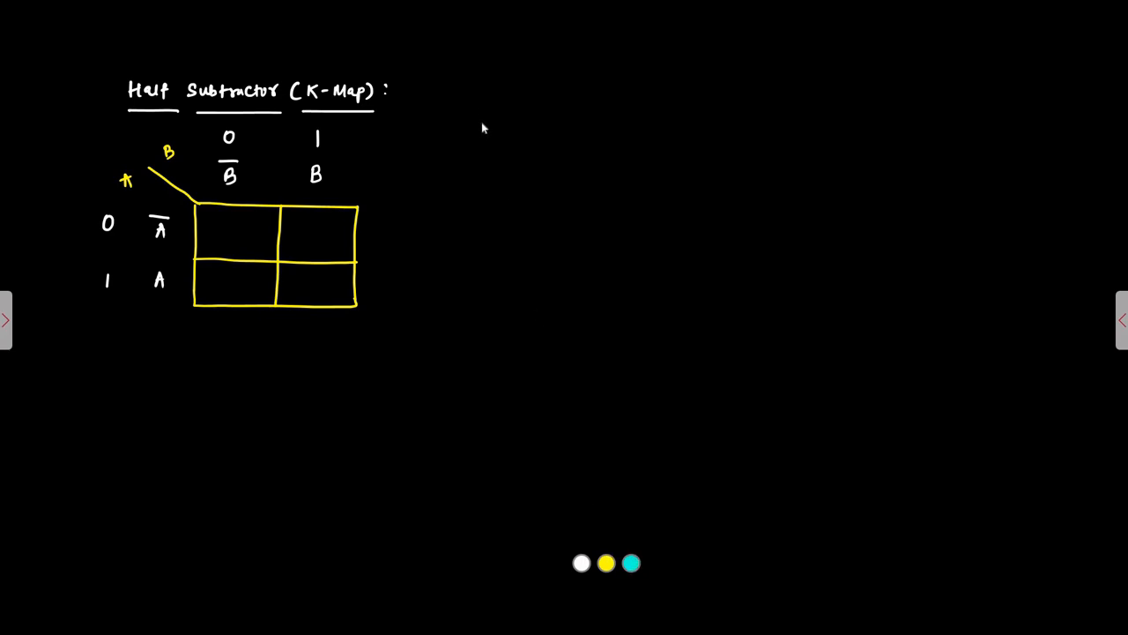